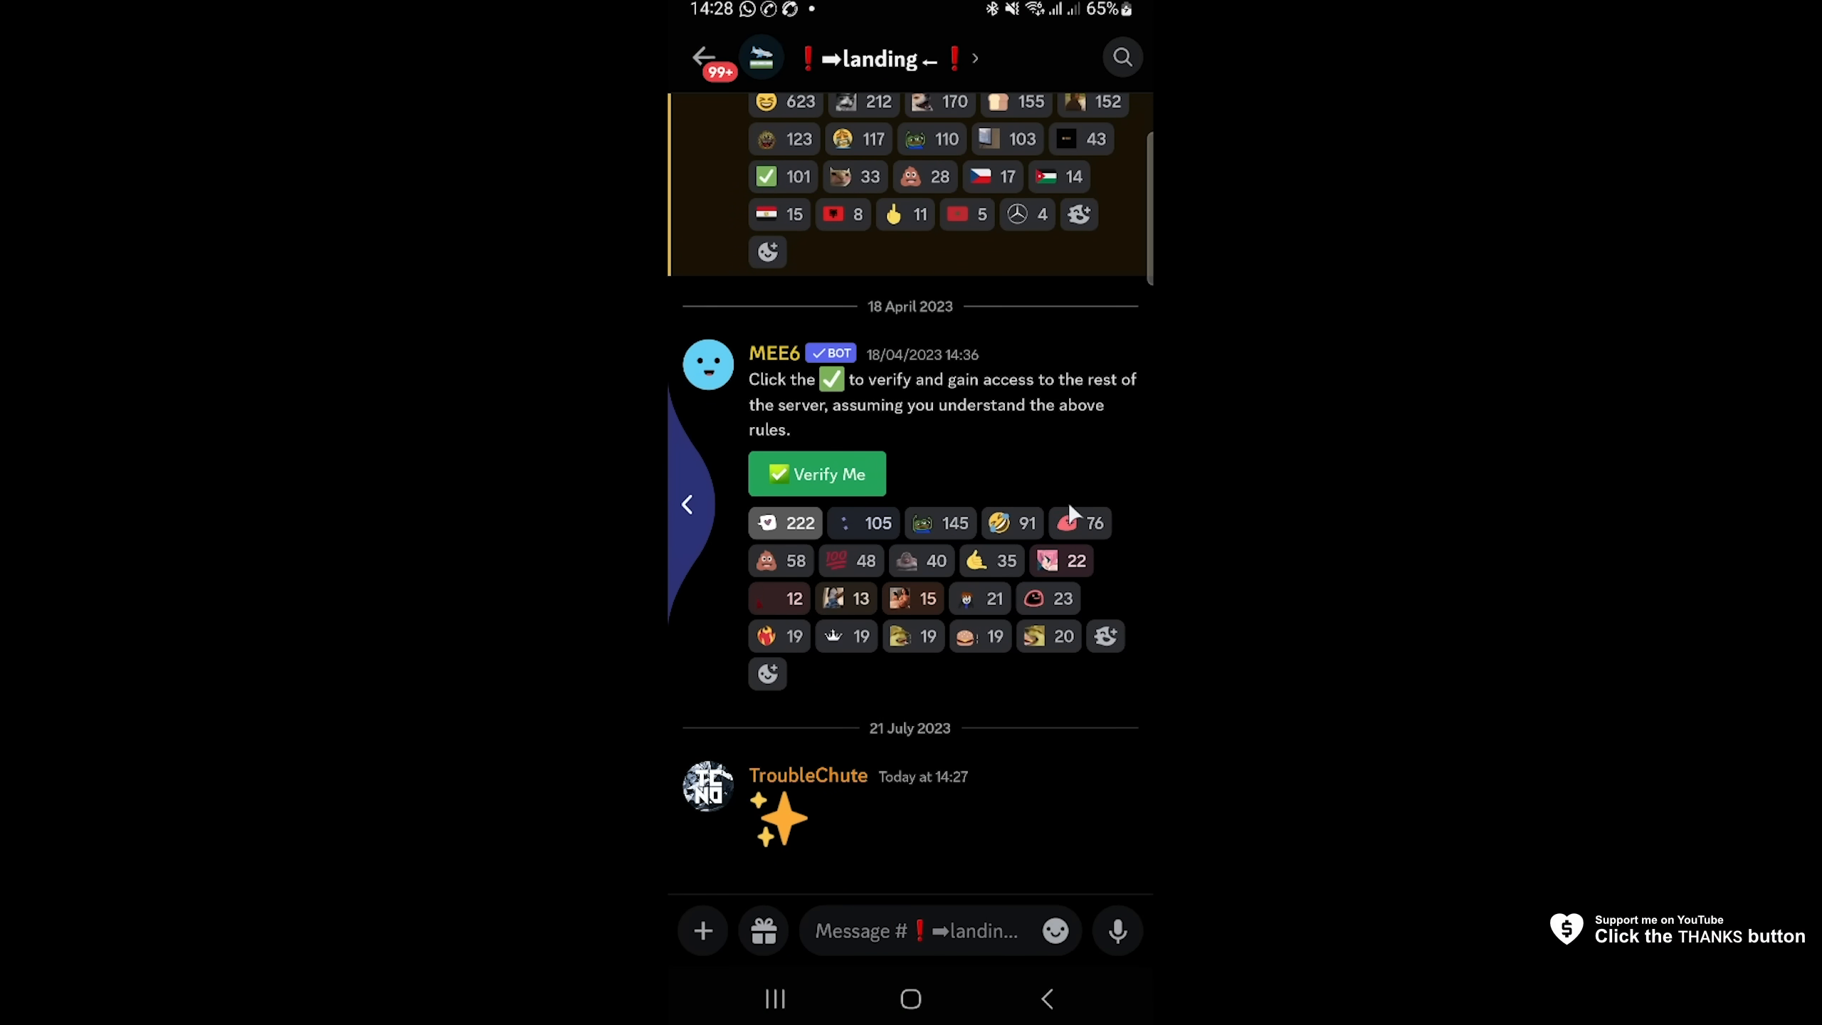
Go back from the landing channel to the TCNO Community channel list.
left_click(704, 57)
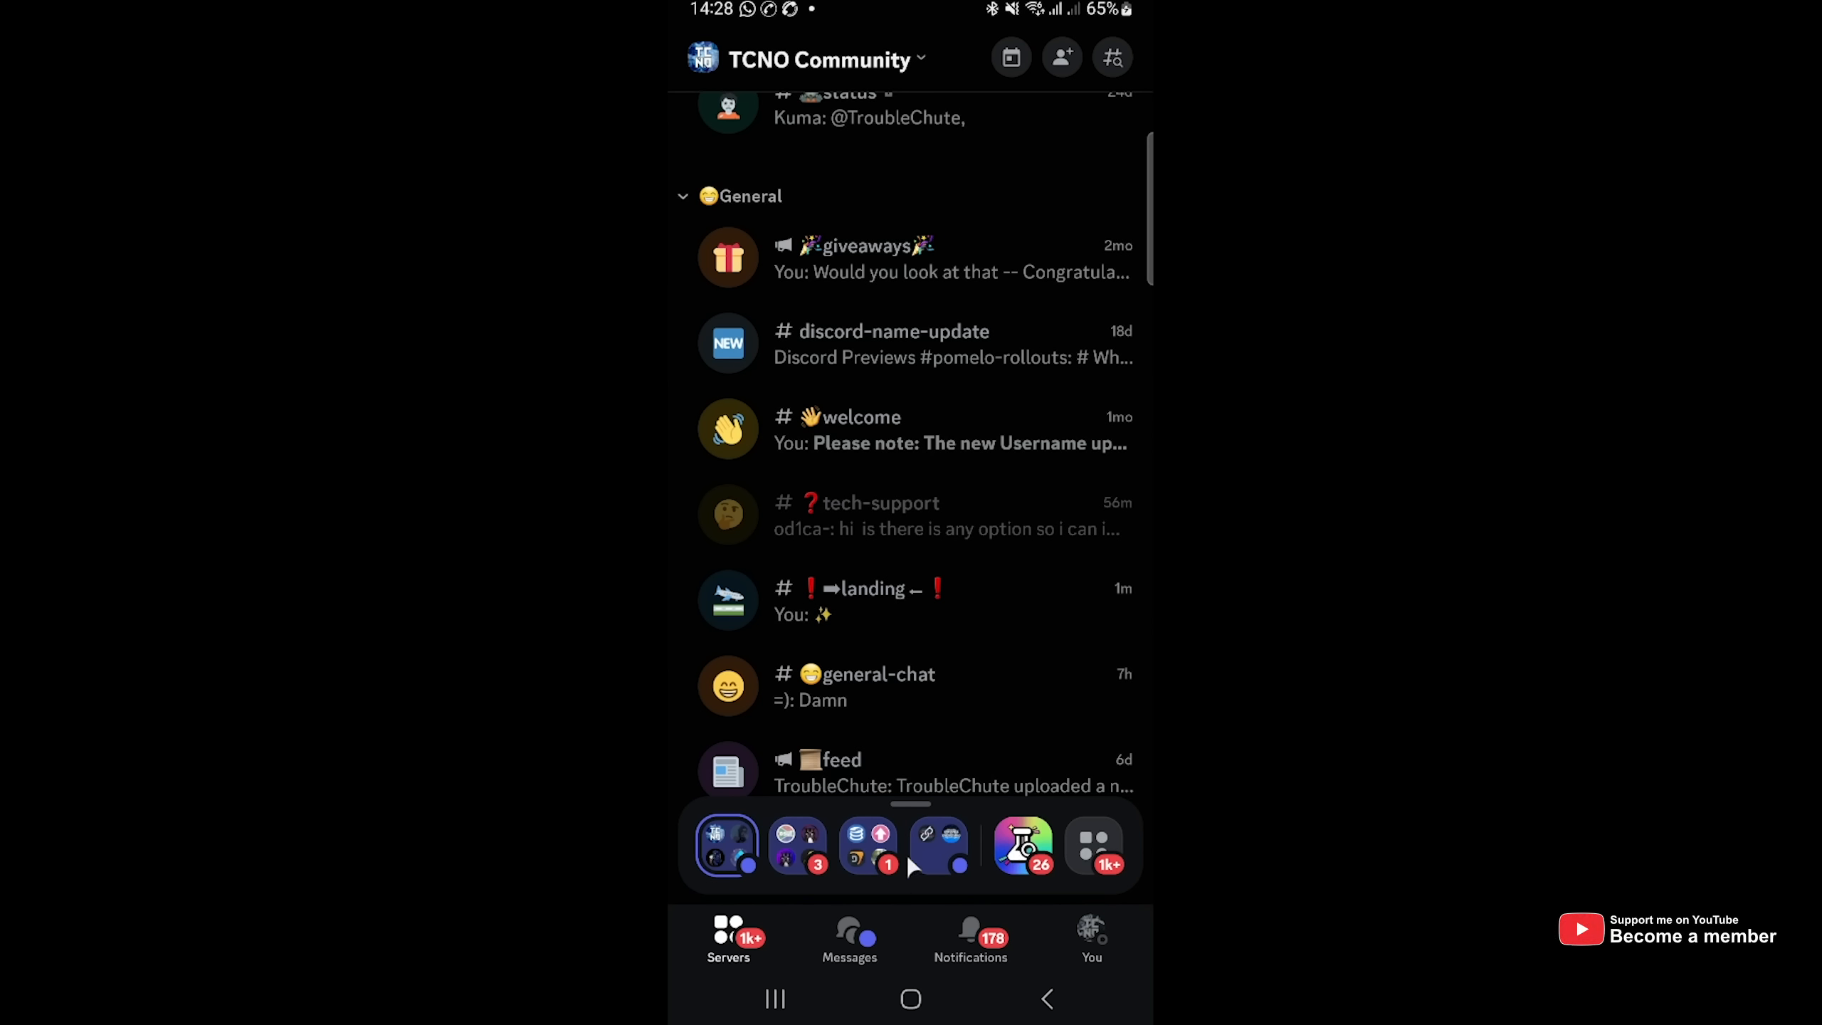
mouse_move(1002, 809)
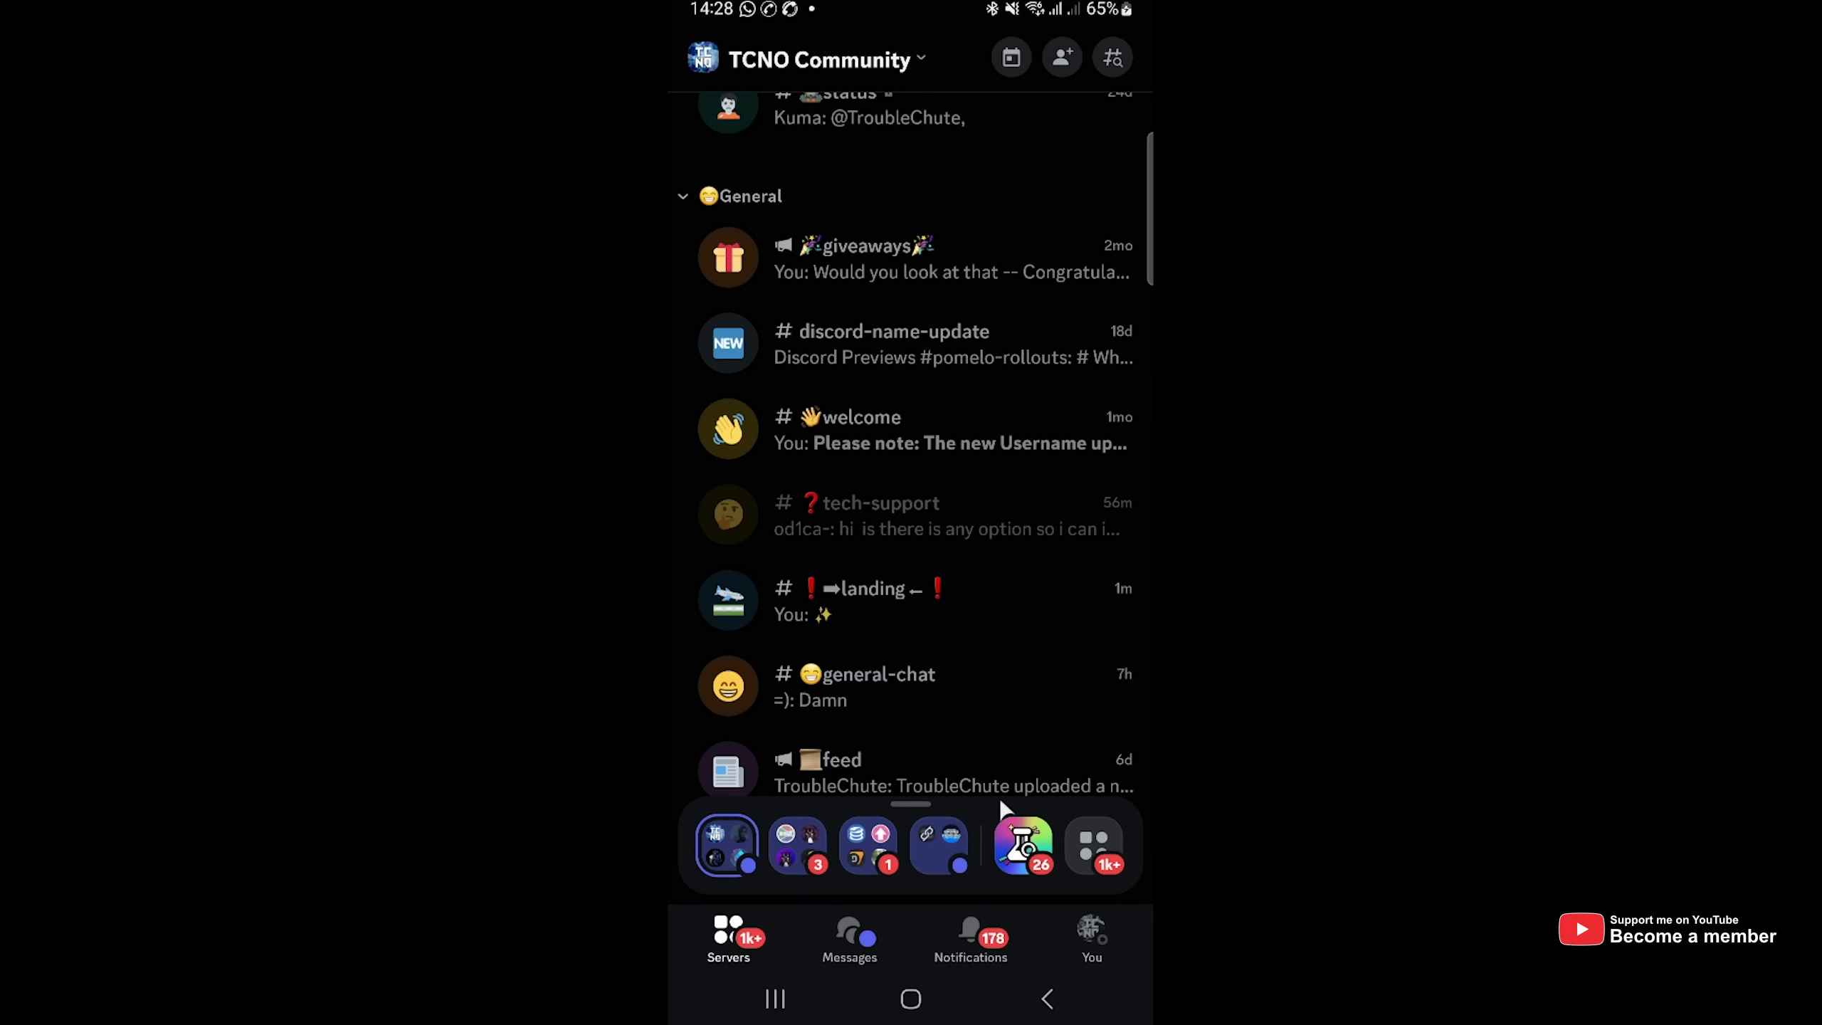
mouse_move(1071, 903)
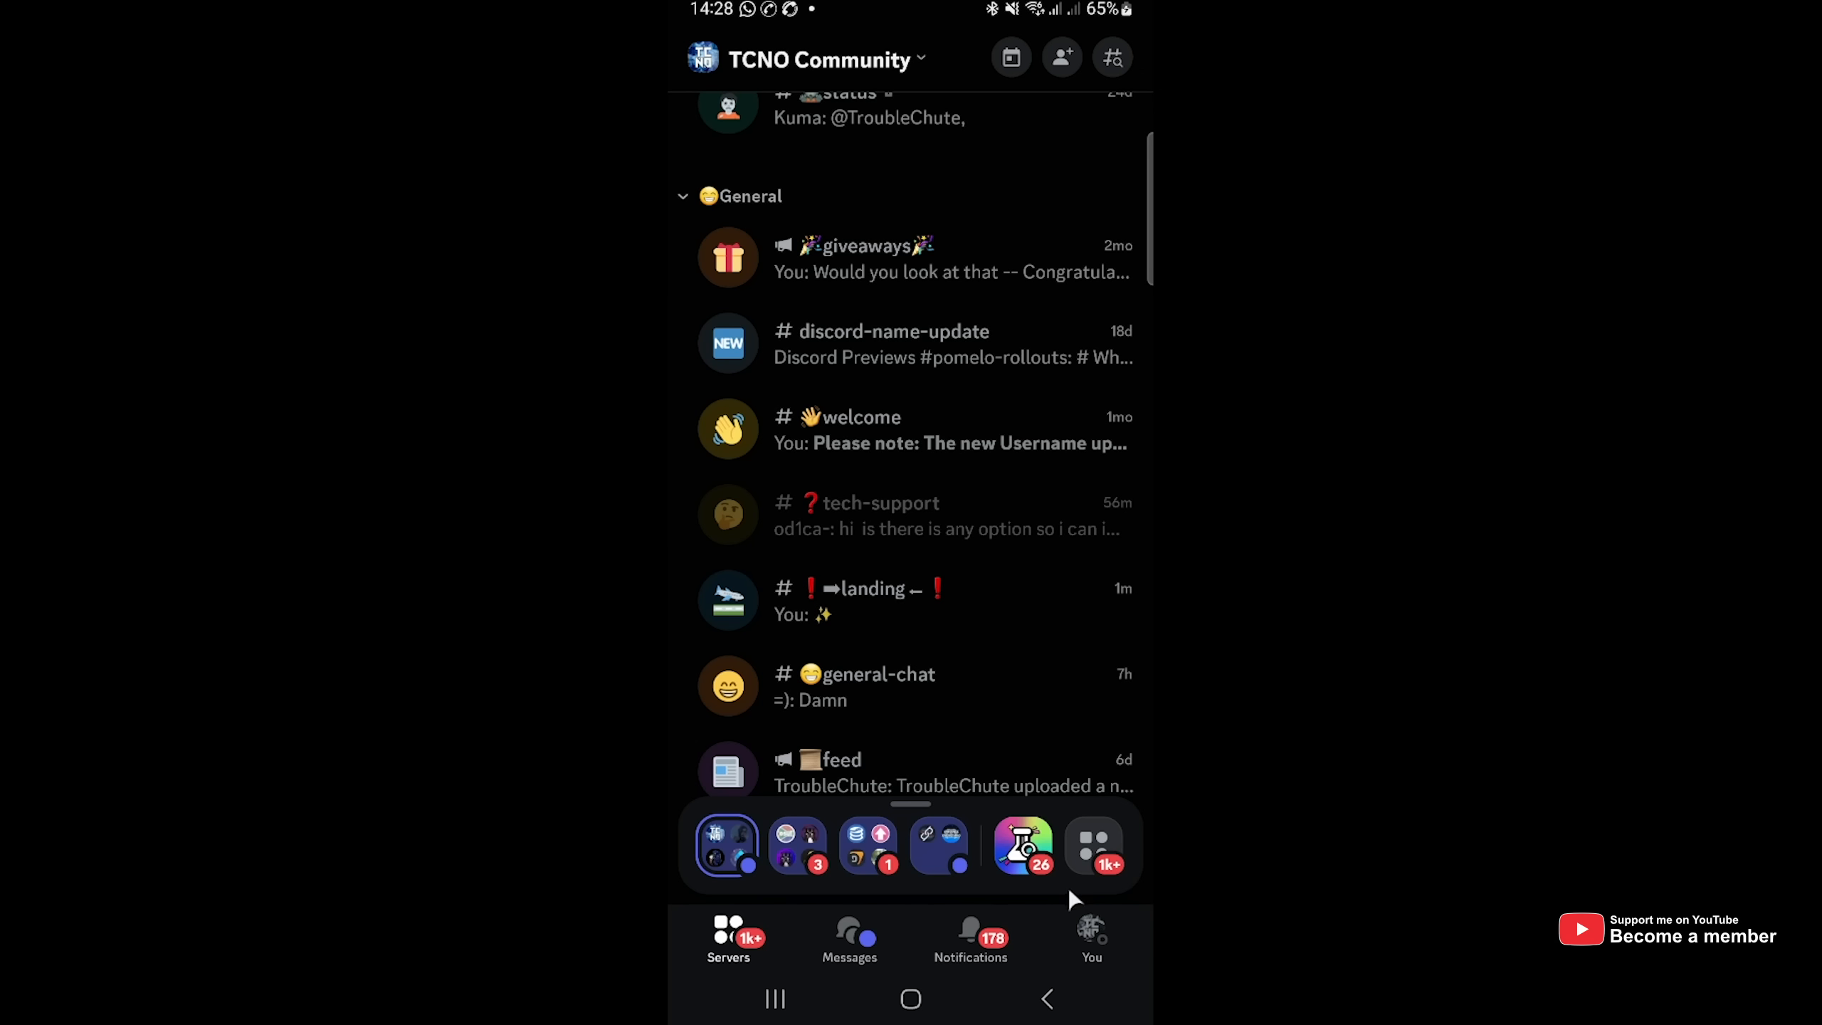
Navigate from the You tab into Settings > Appearance and scroll to the New Layout section.
left_click(1091, 935)
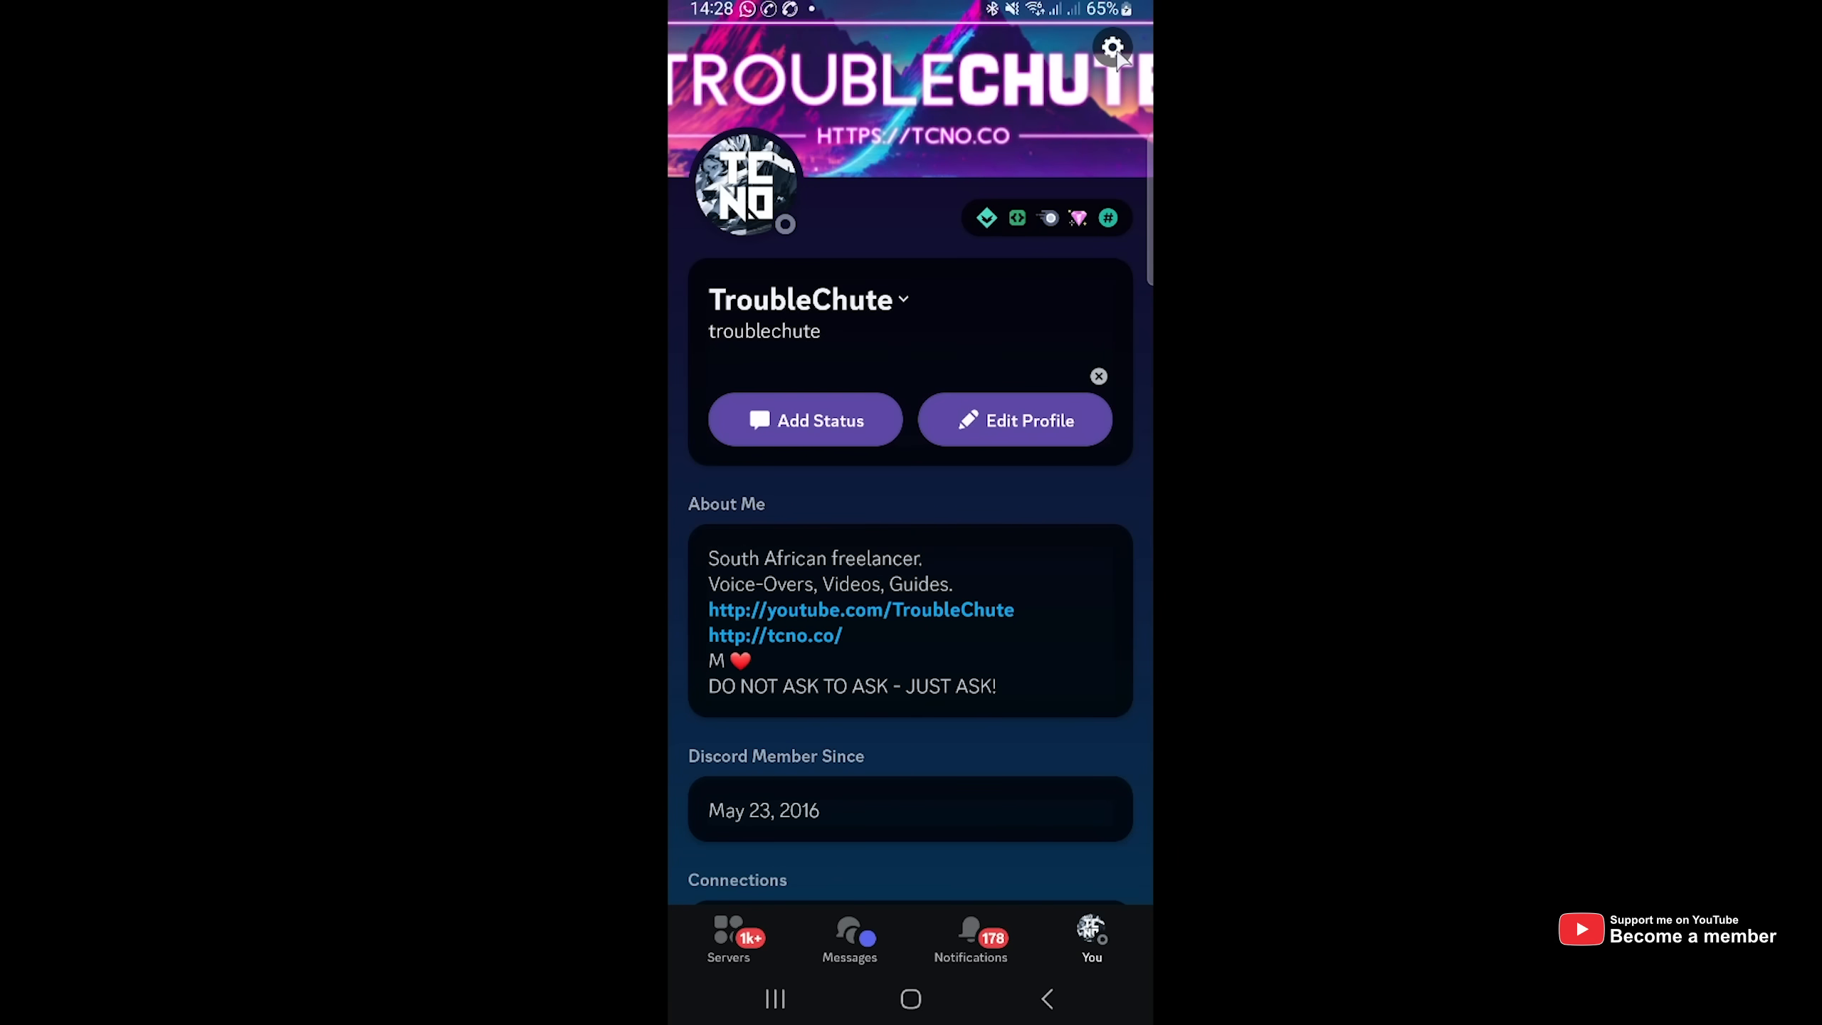
left_click(1108, 44)
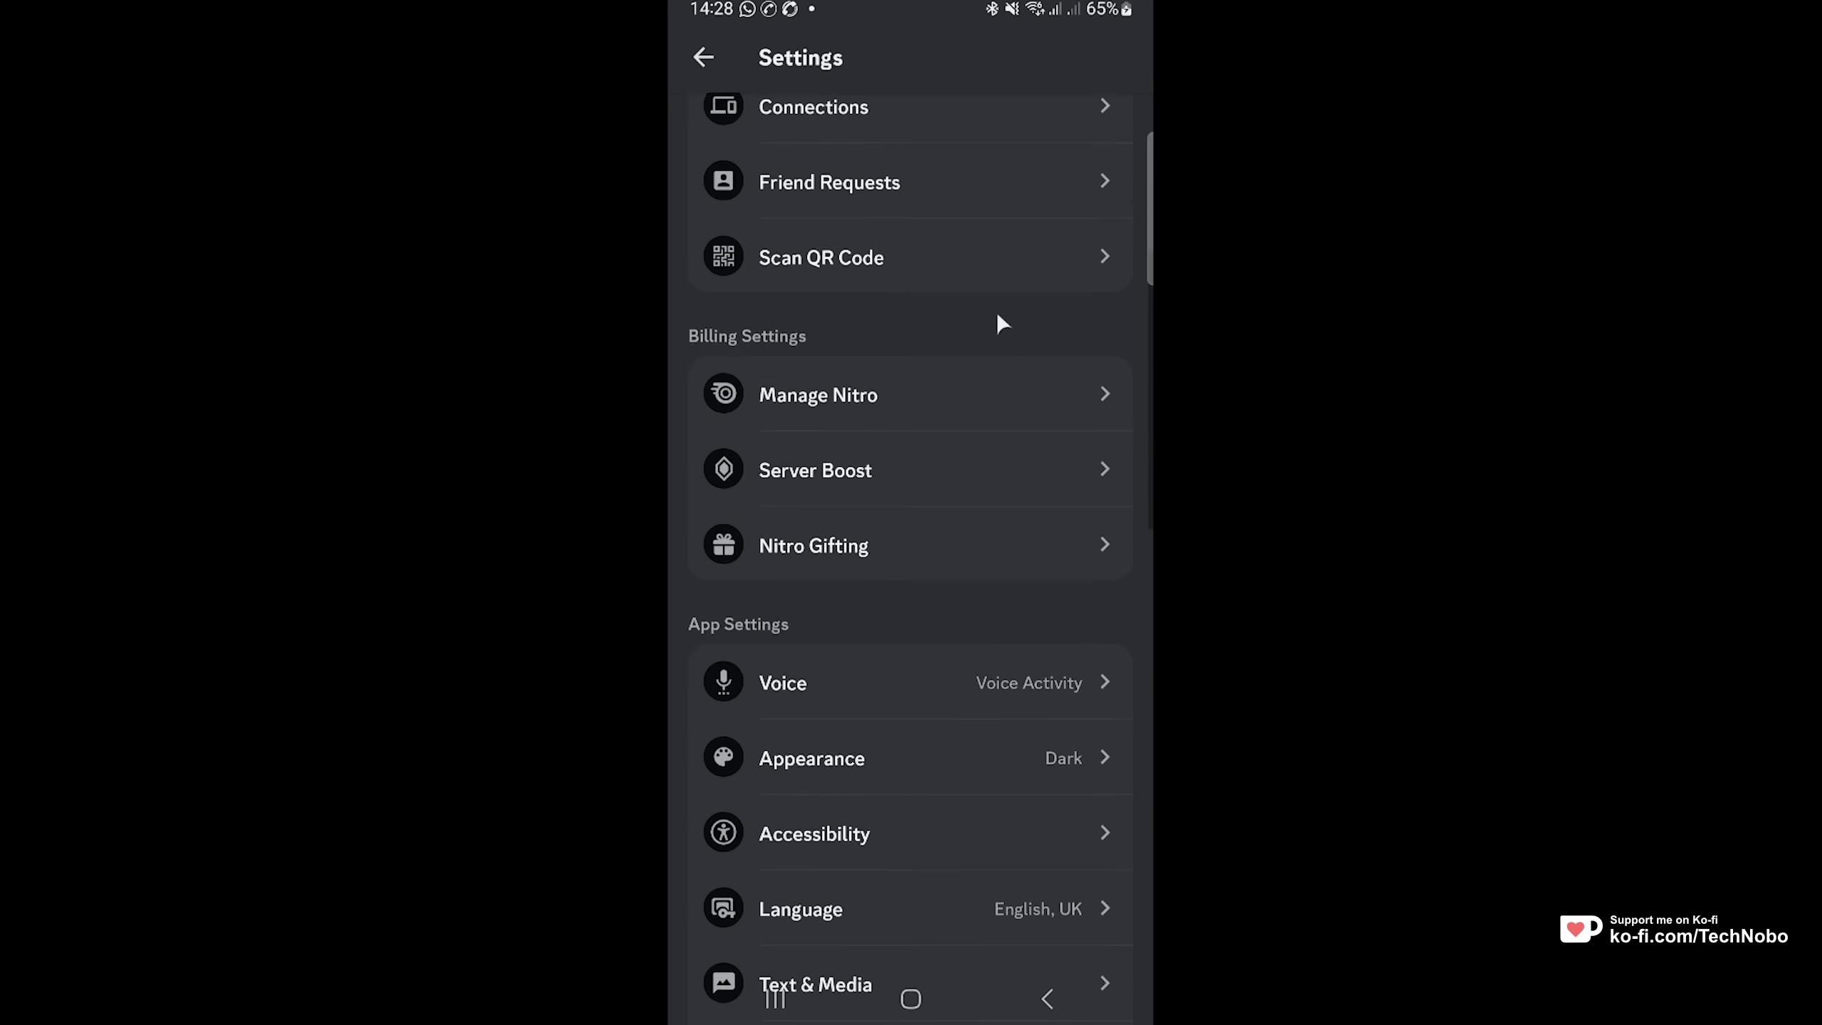
left_click(811, 757)
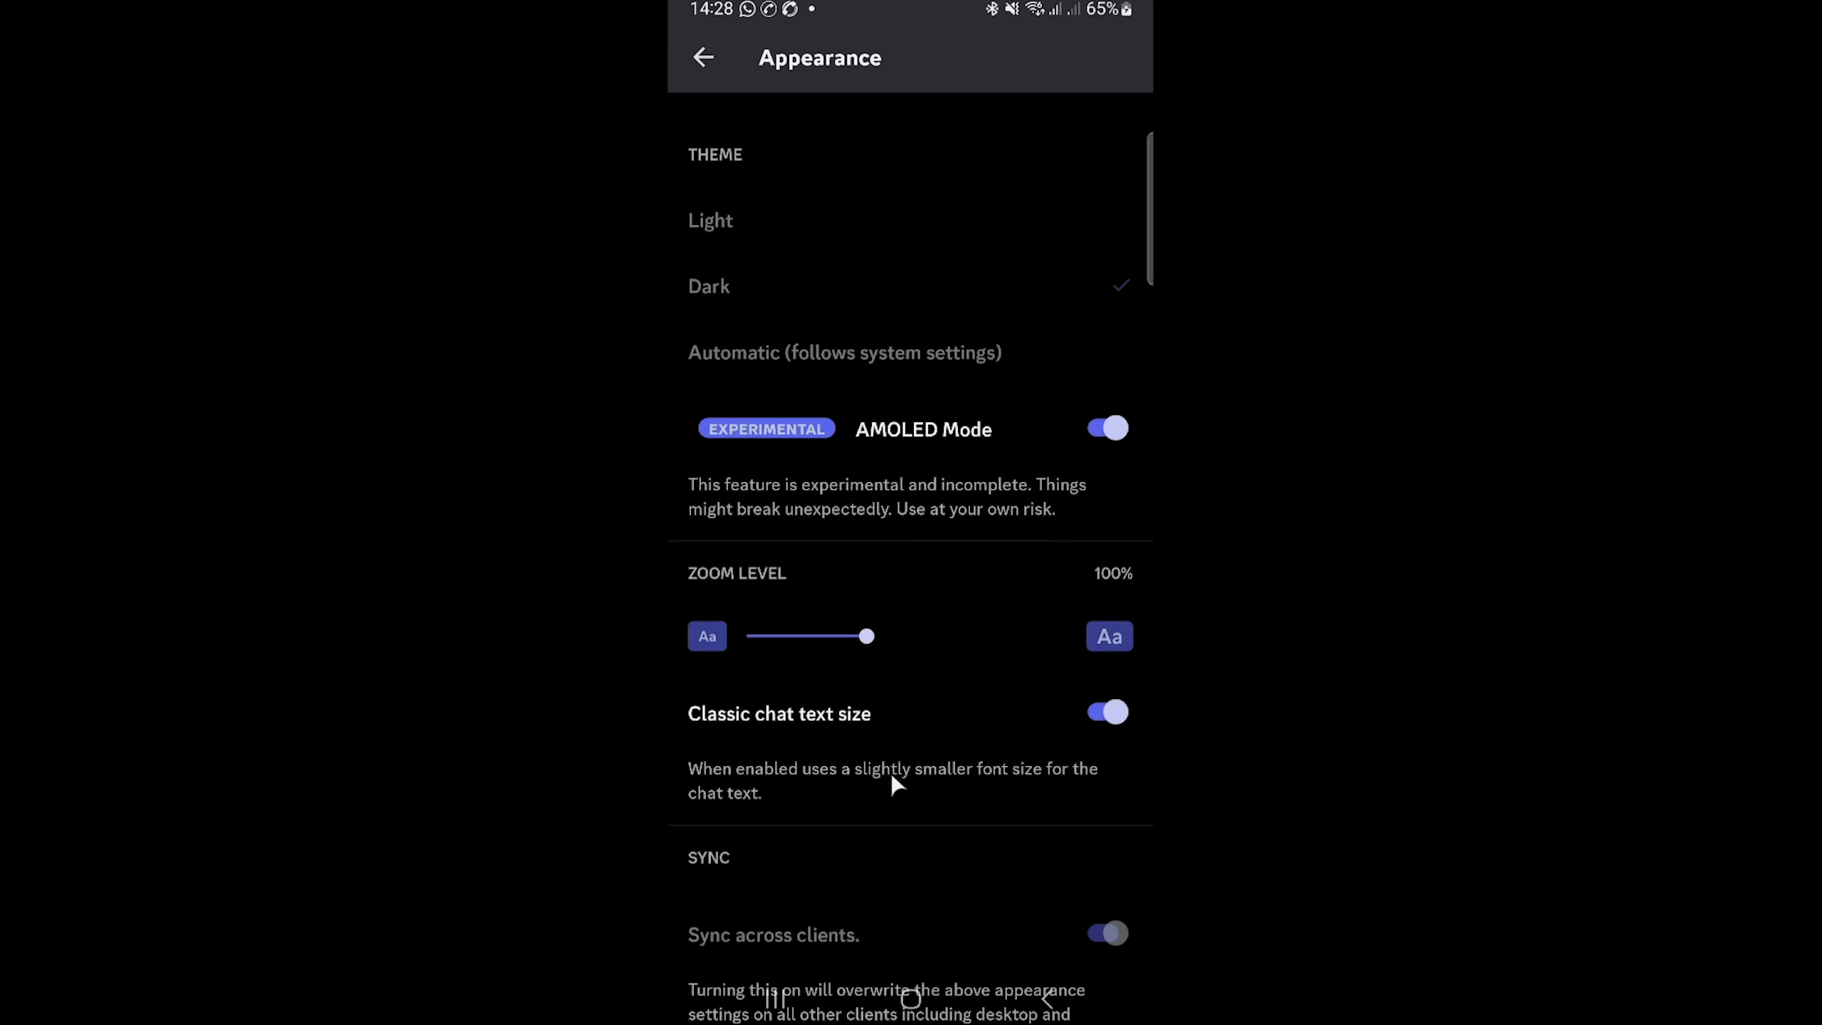
scroll("down", 3)
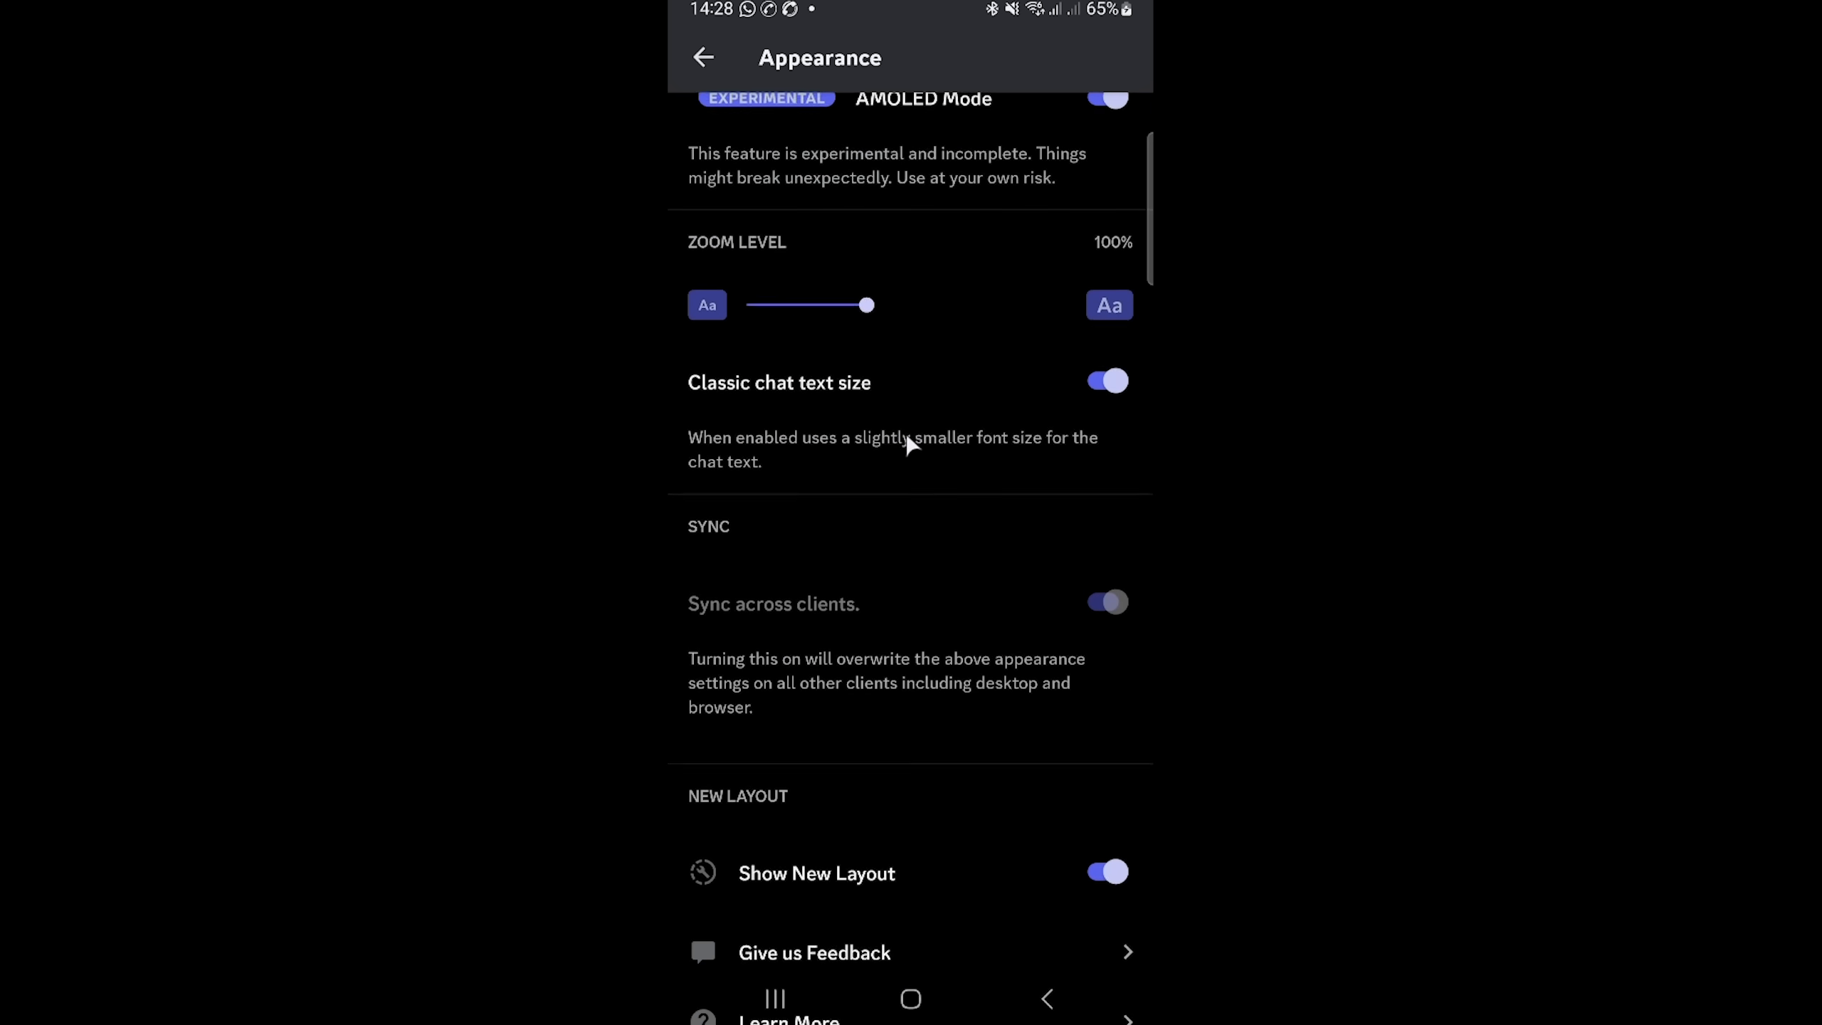
scroll("down", 3)
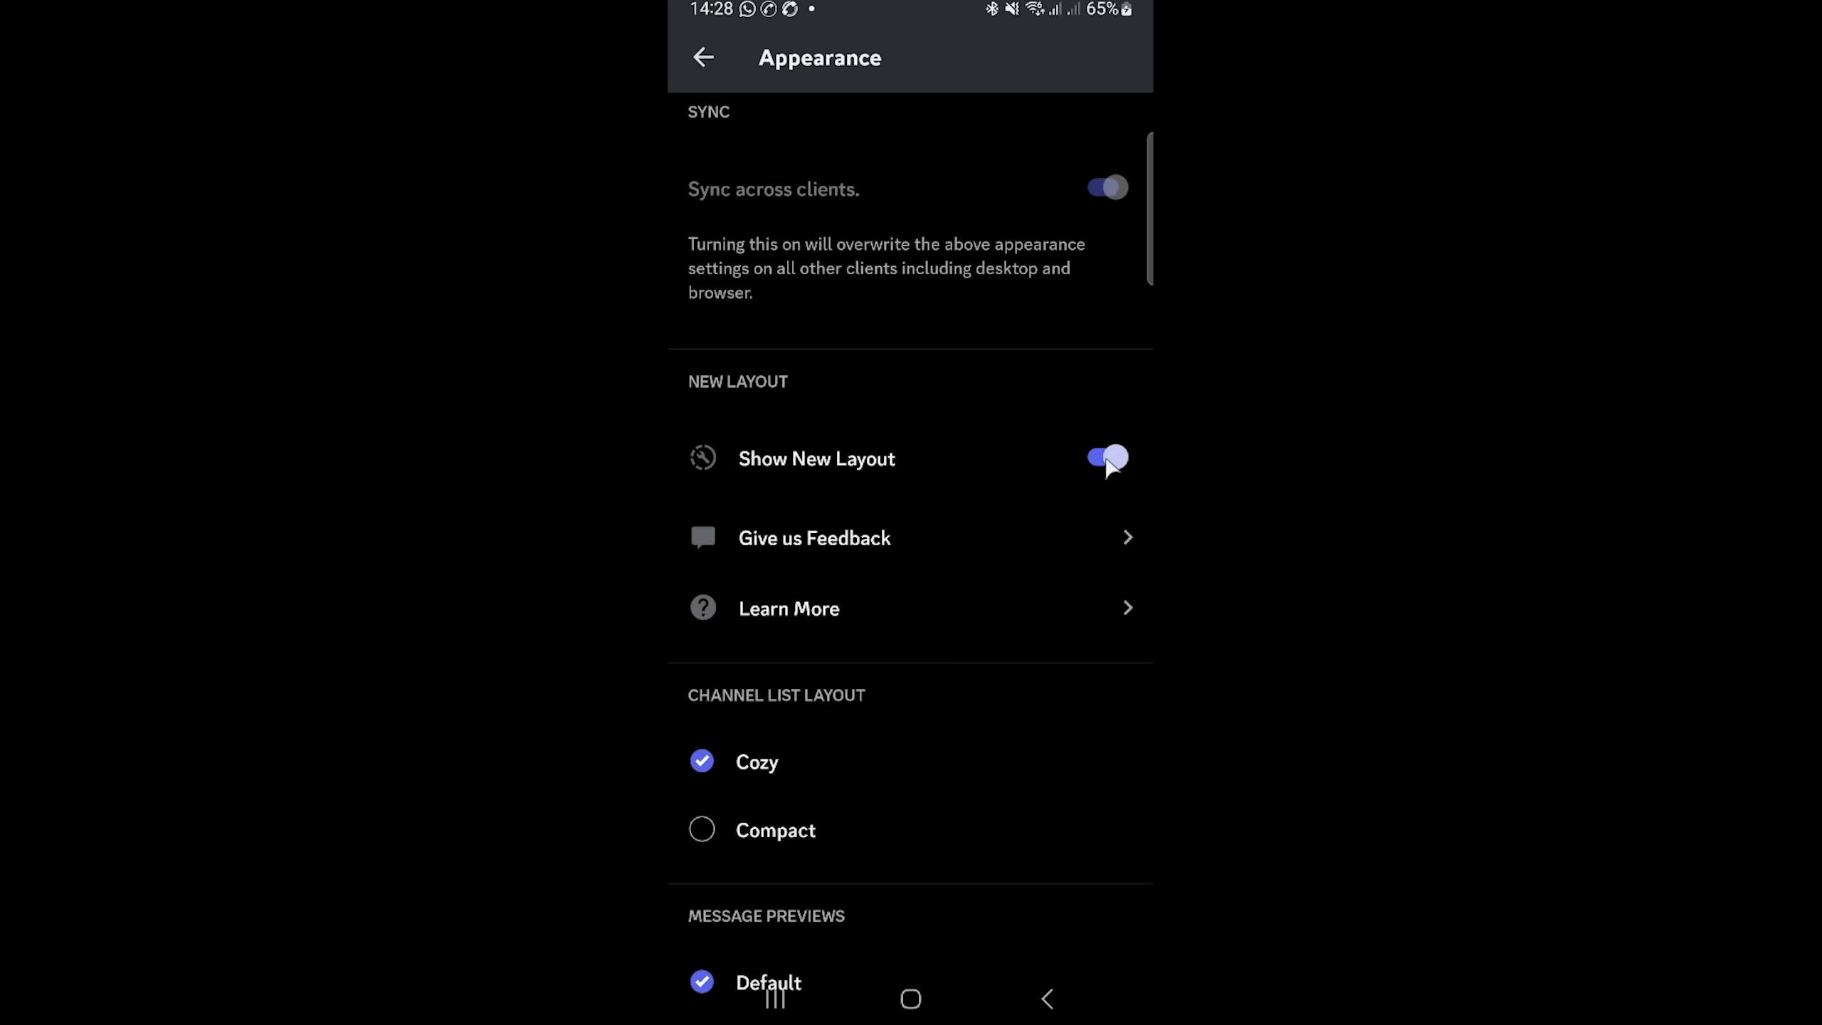
Switch off Show New Layout and return to the server in the classic interface.
left_click(1105, 458)
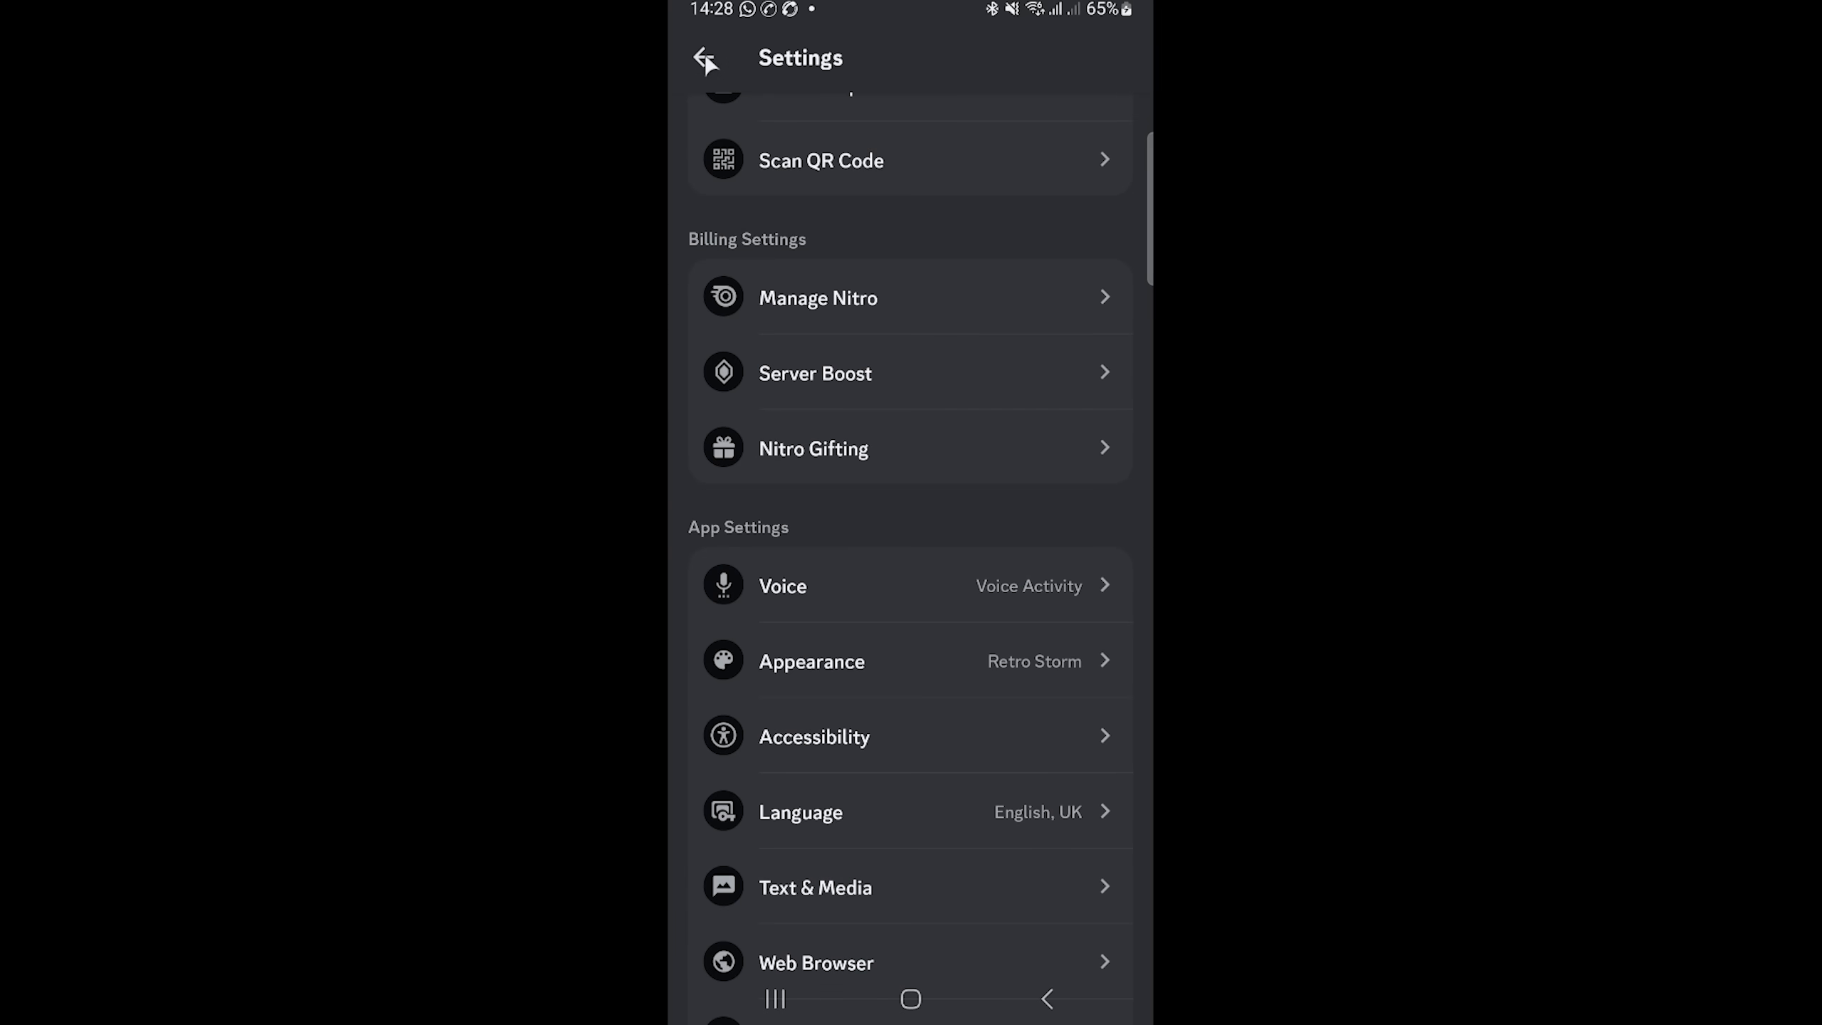
left_click(709, 58)
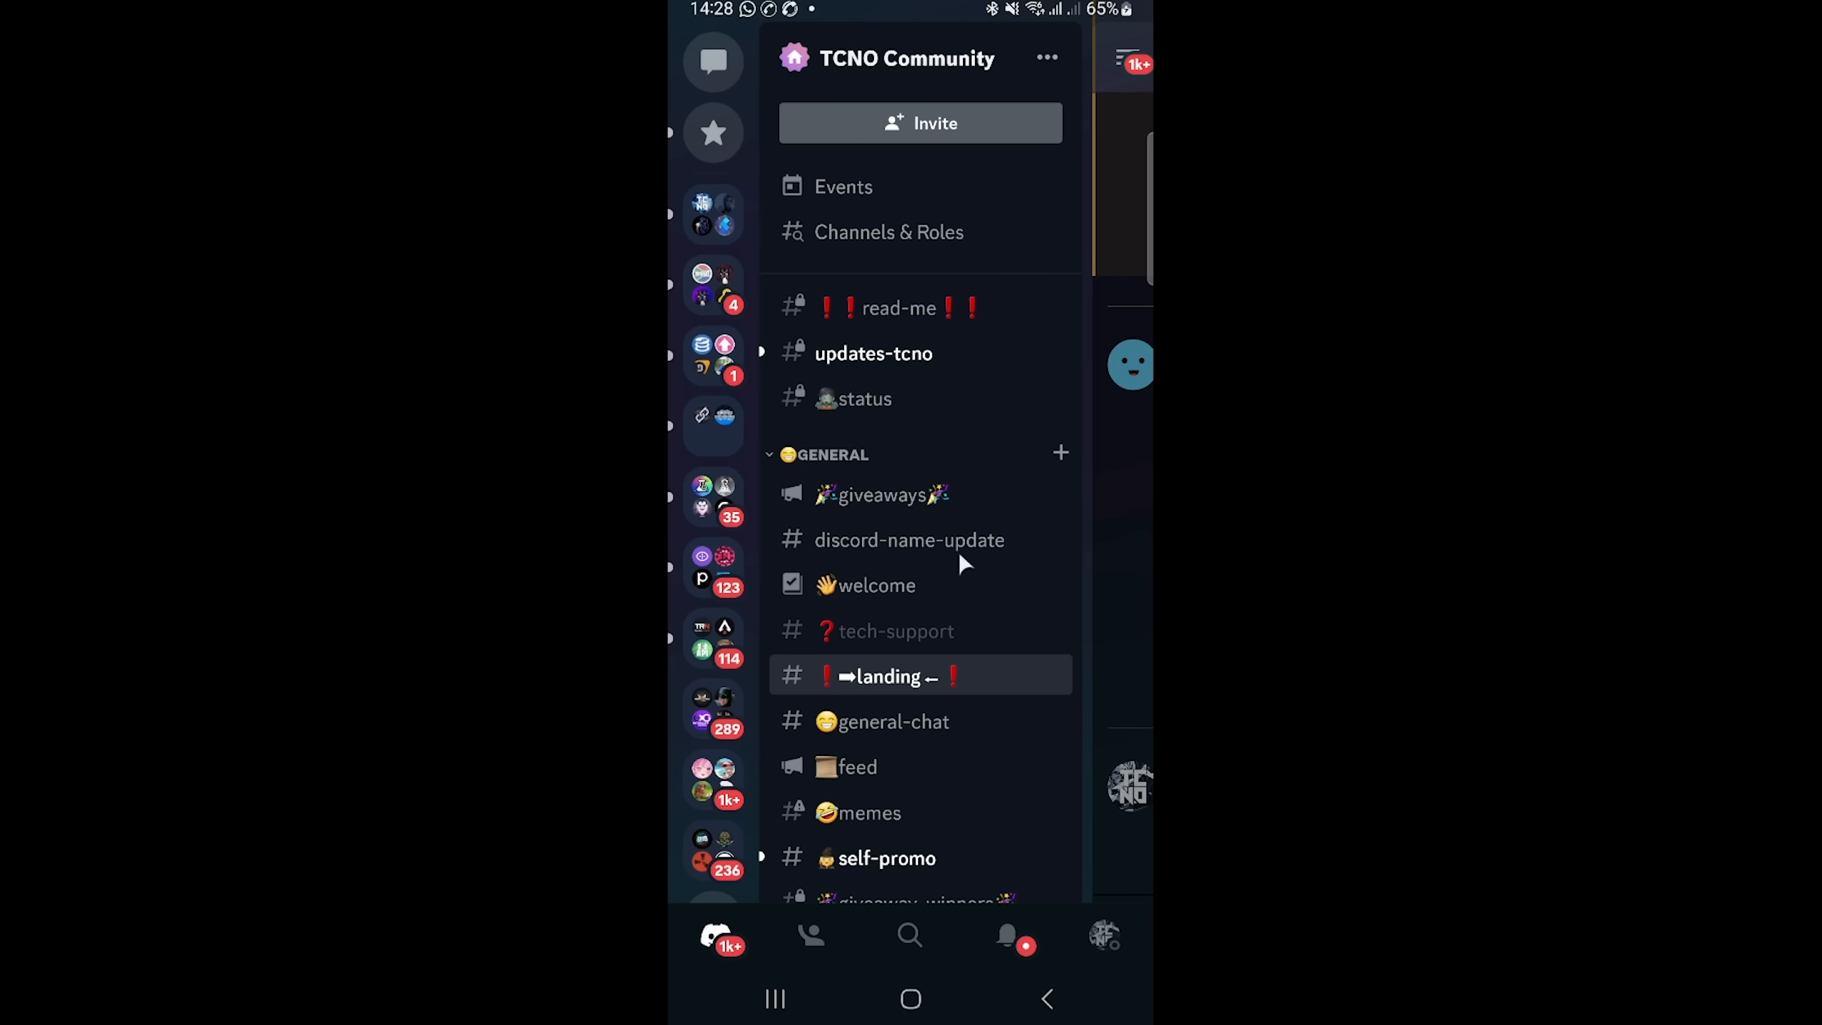
mouse_move(1113, 535)
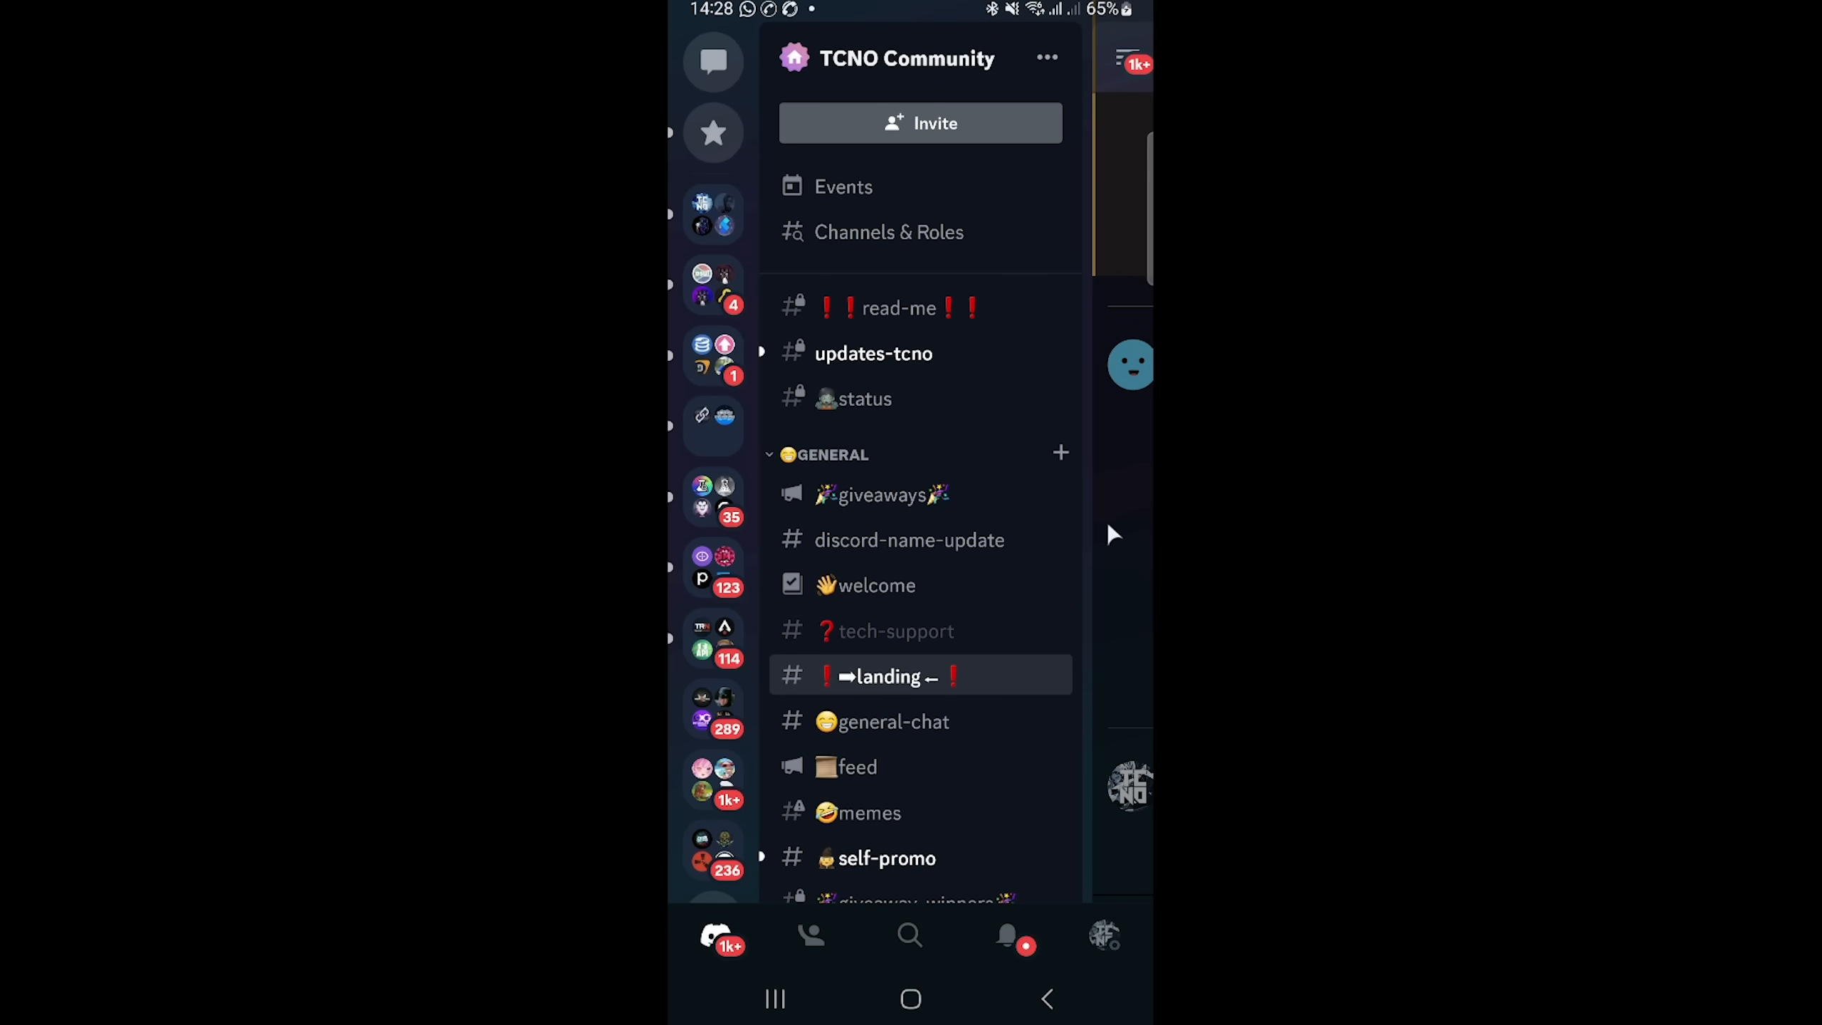
Enter the landing channel and use the sparkles emoji message to restore the new layout.
left_click(883, 676)
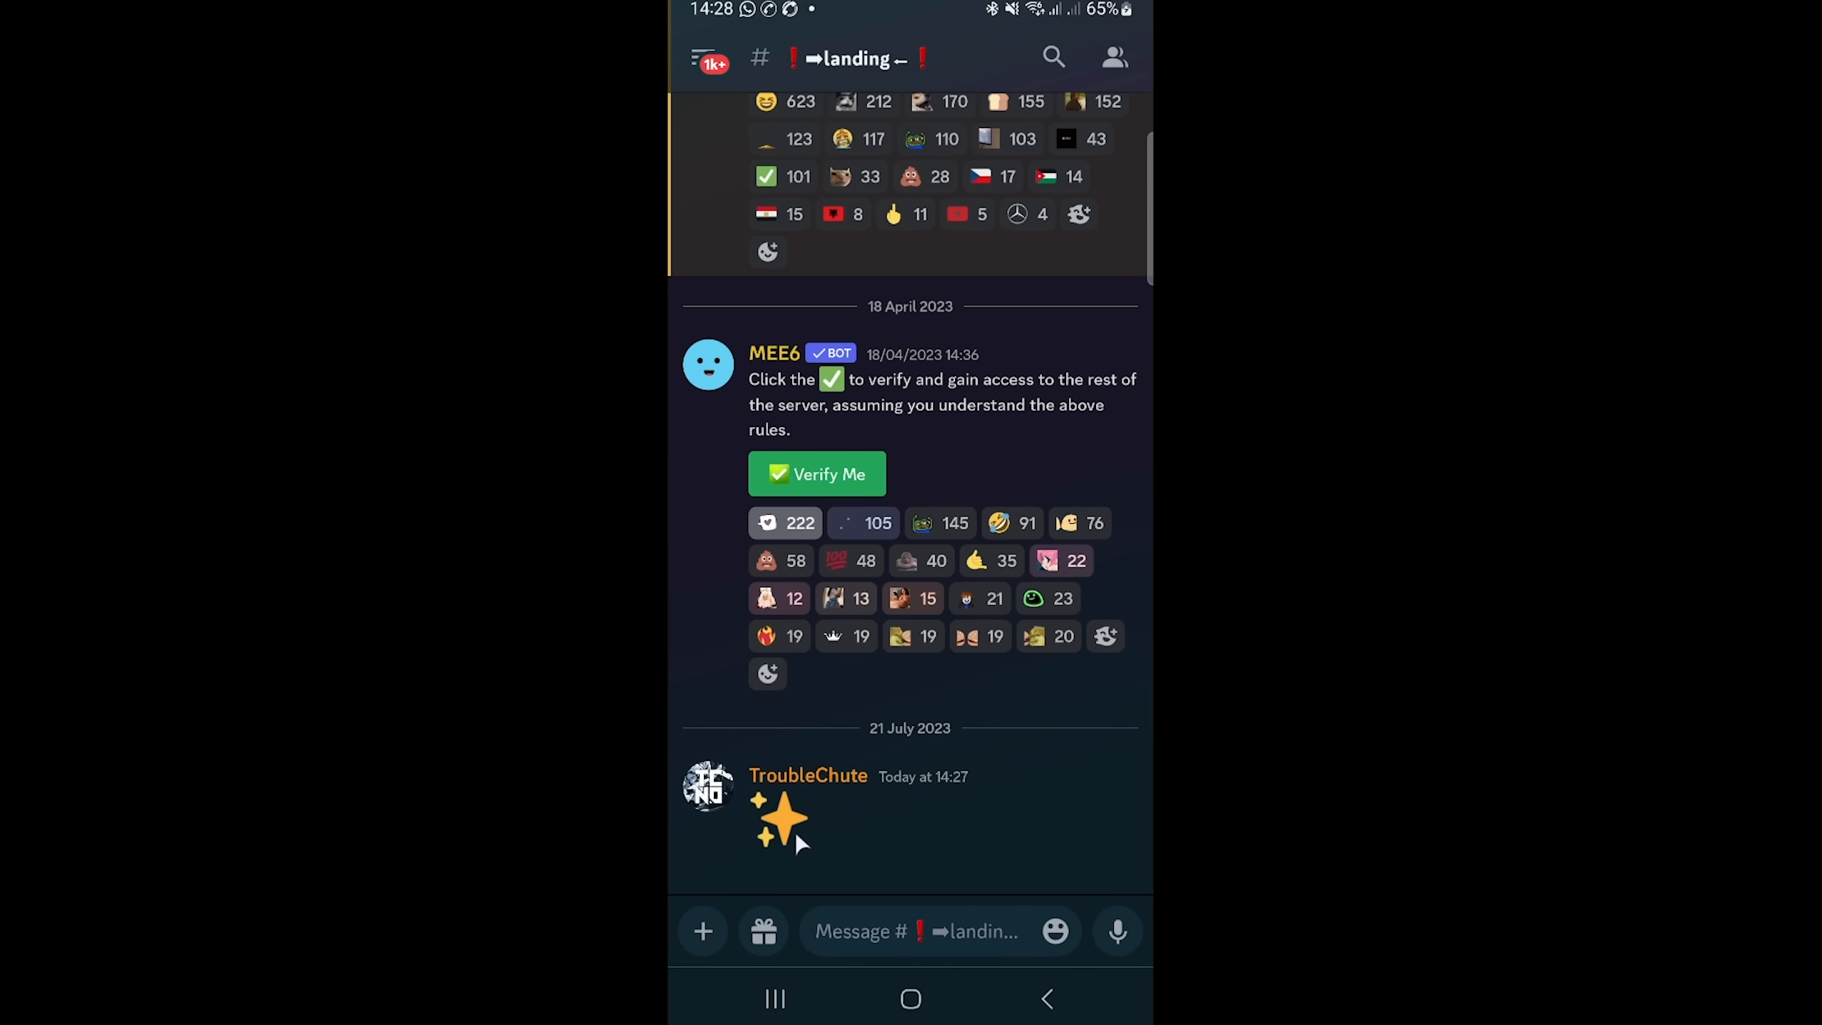
left_click(780, 815)
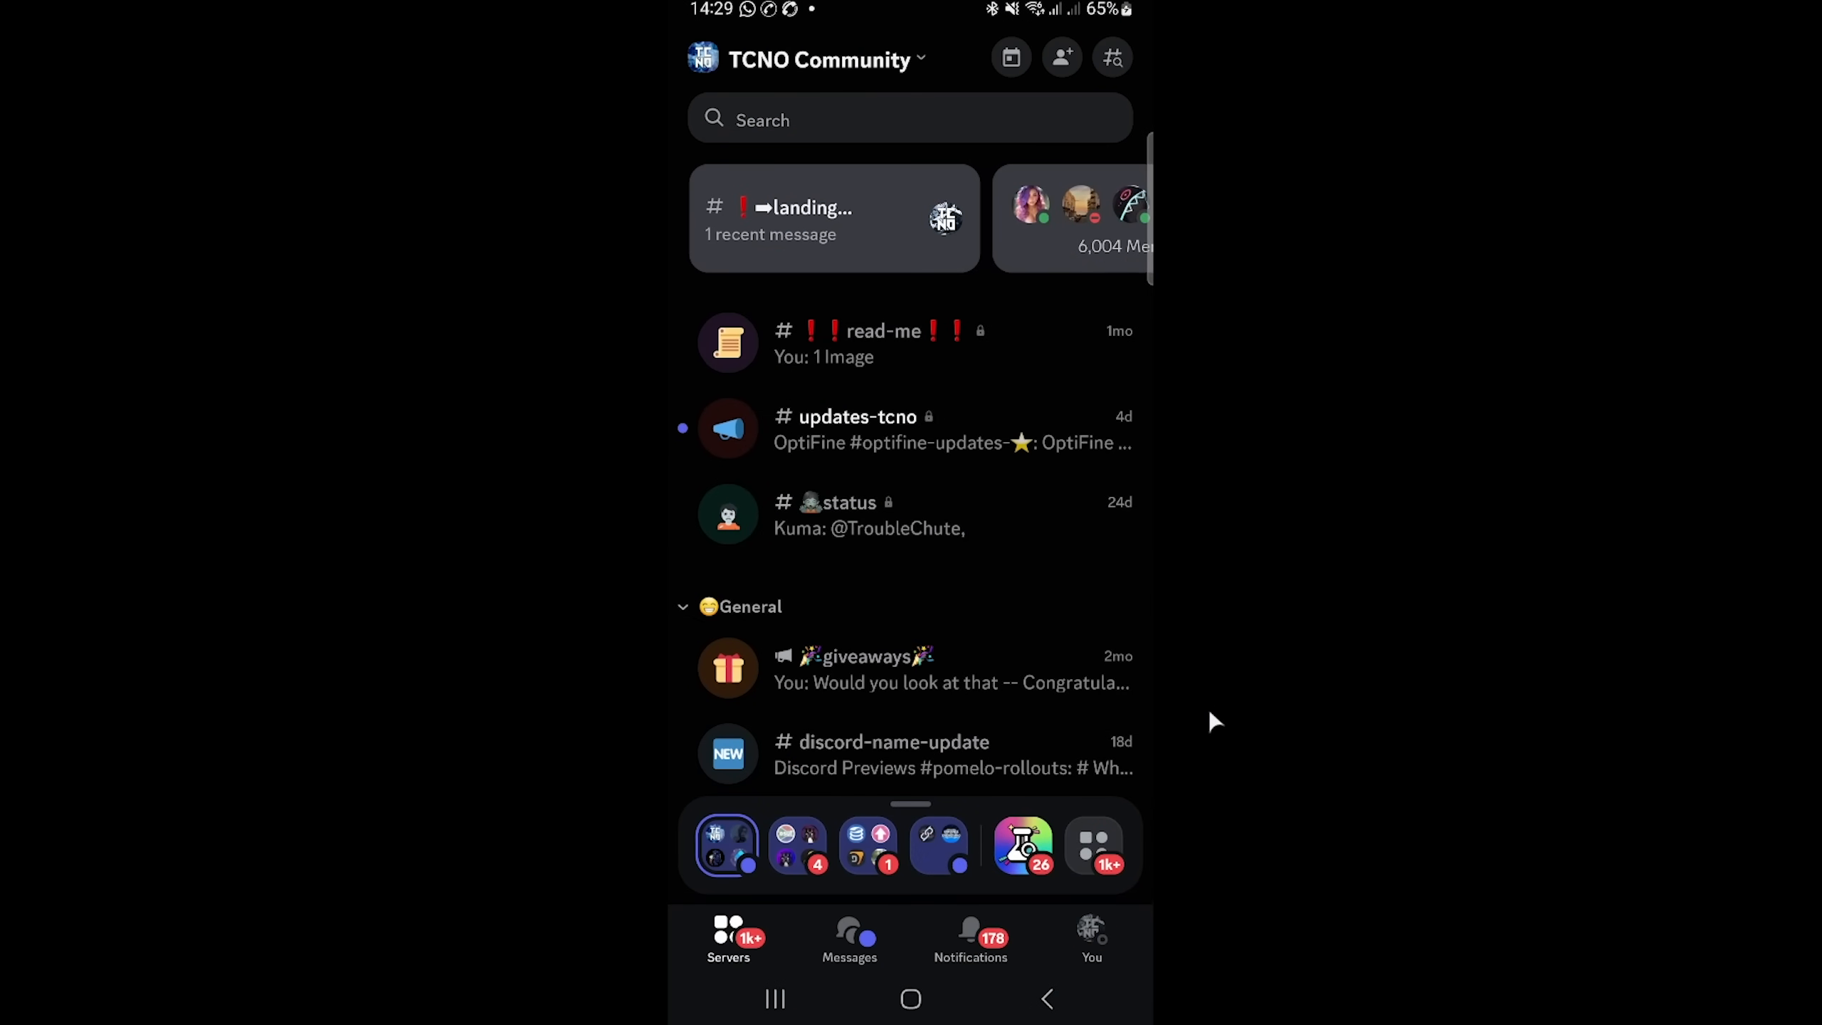
scroll("down", 3)
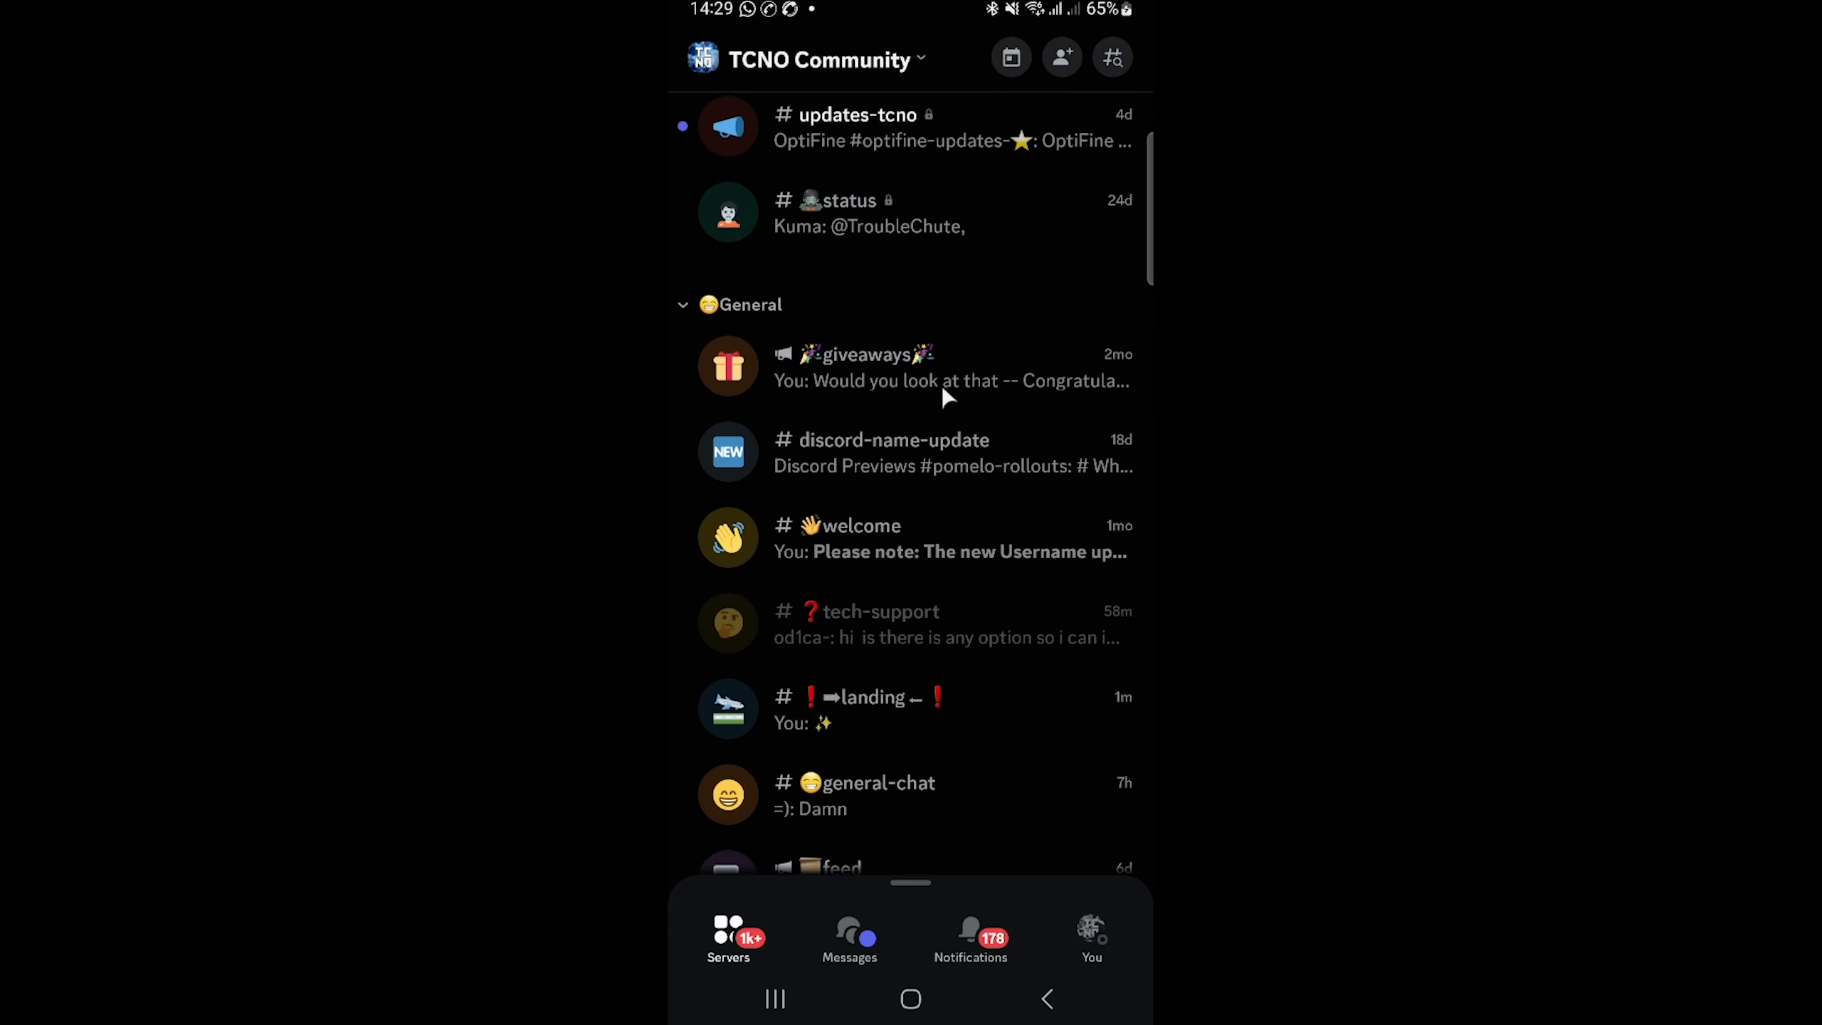
mouse_move(862, 726)
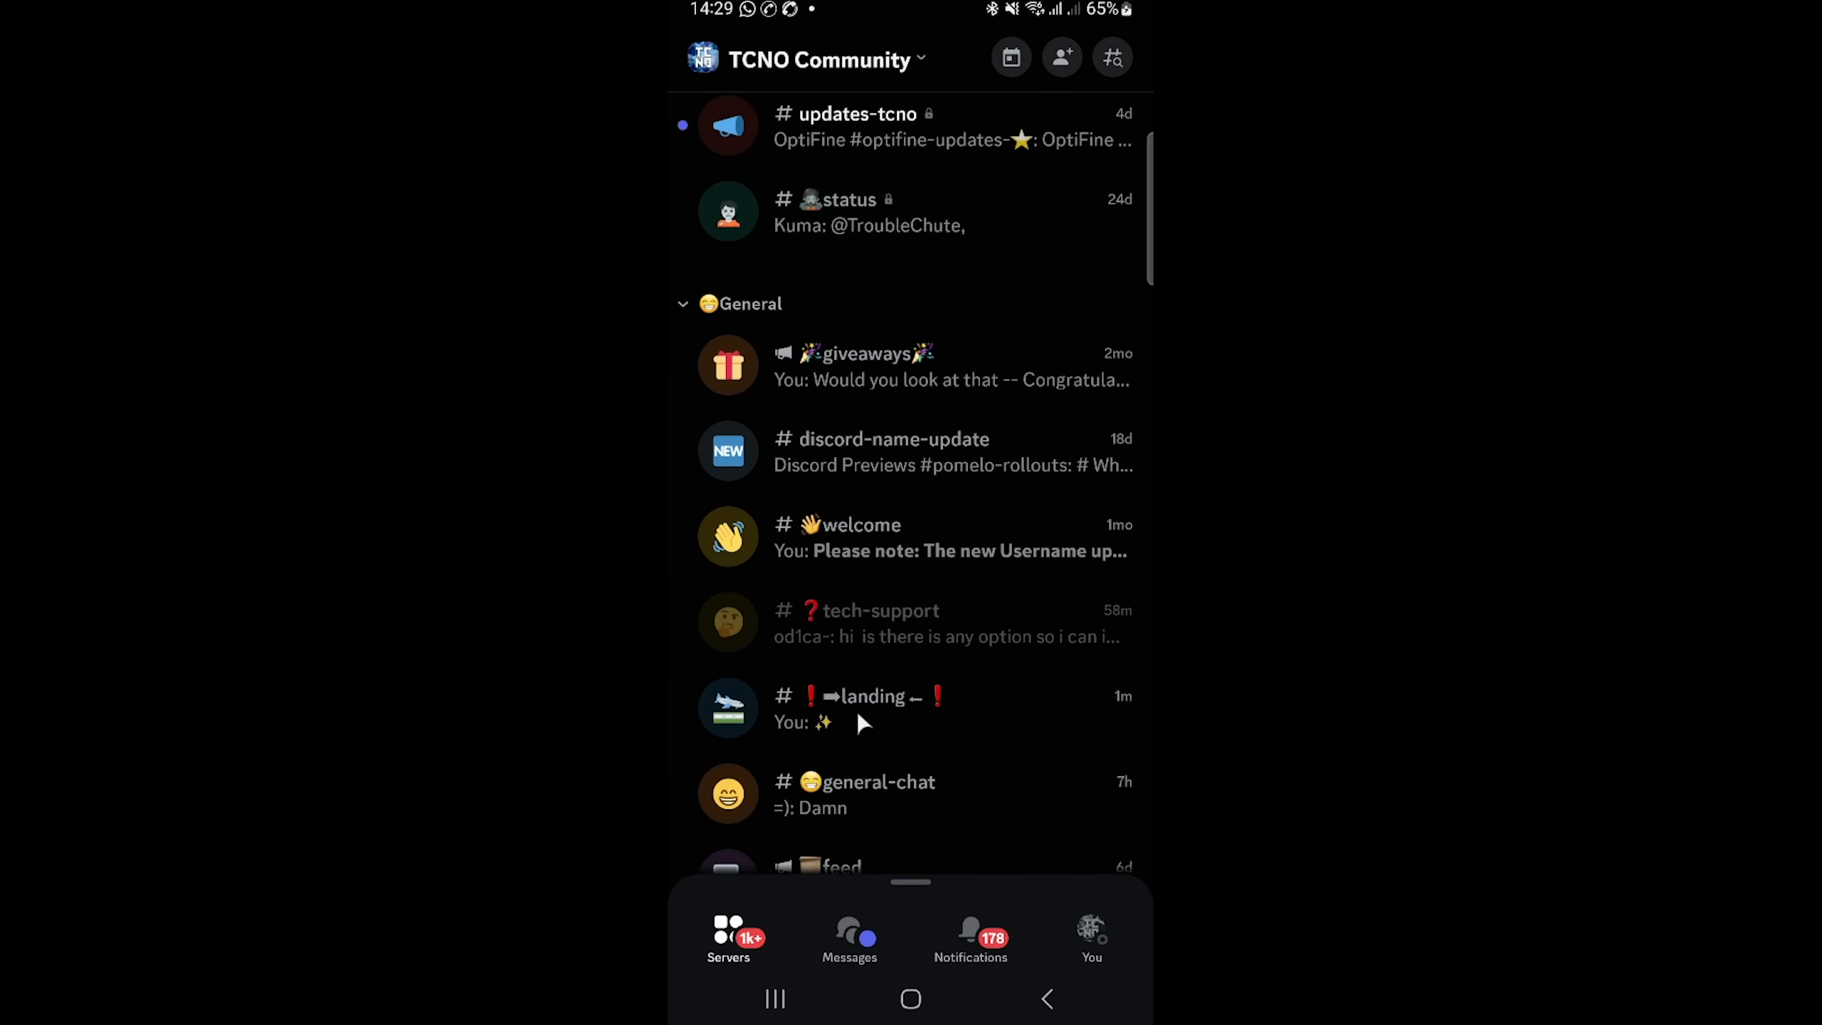